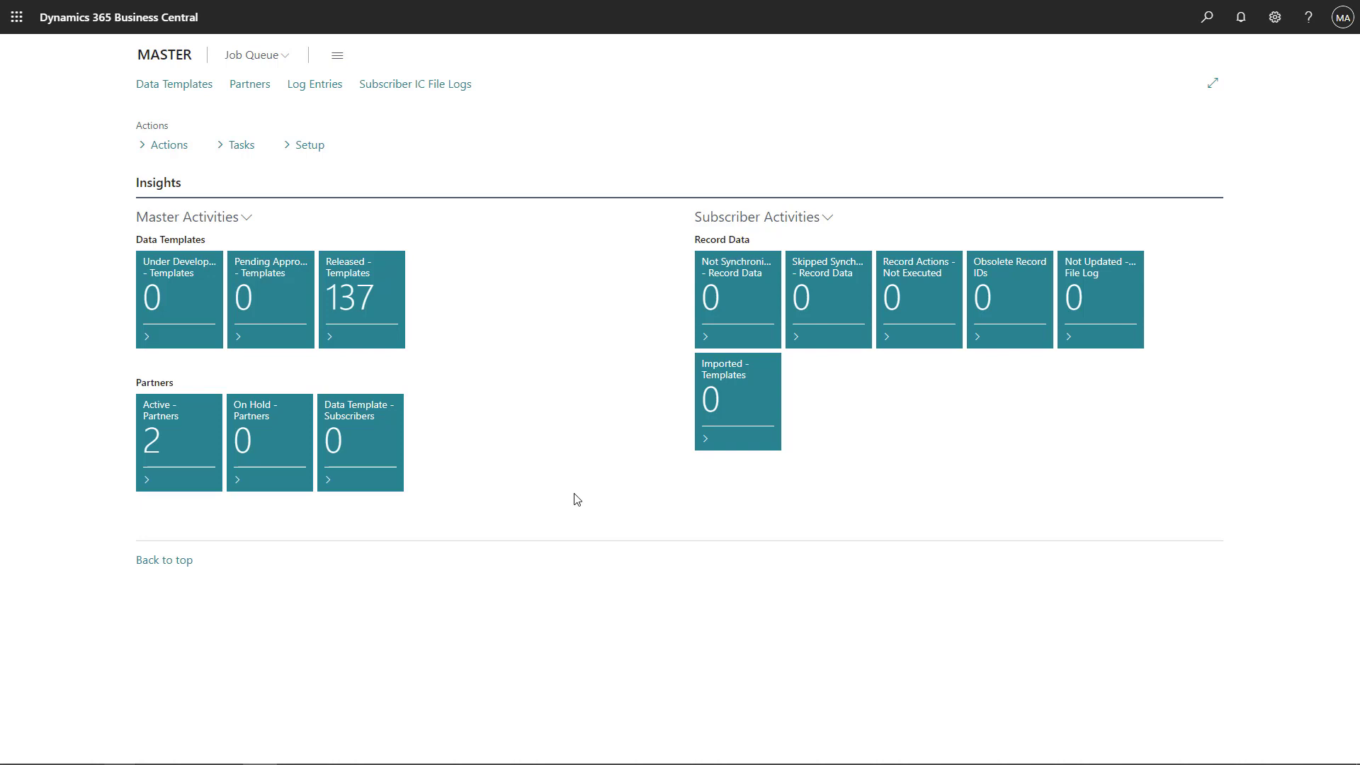
# Step: Reach the empty Global Master Template Packages list from Setup on the MASTER role center
pyautogui.click(310, 145)
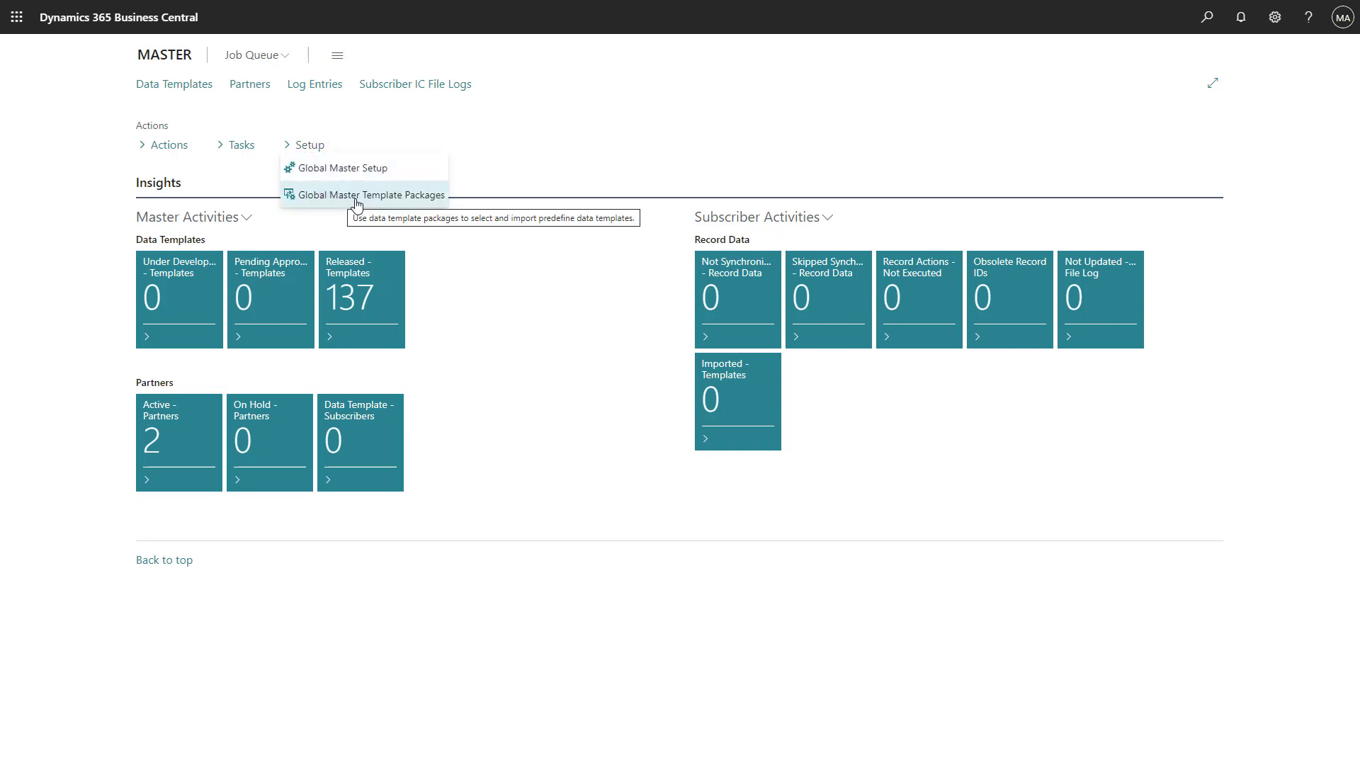
pyautogui.click(370, 194)
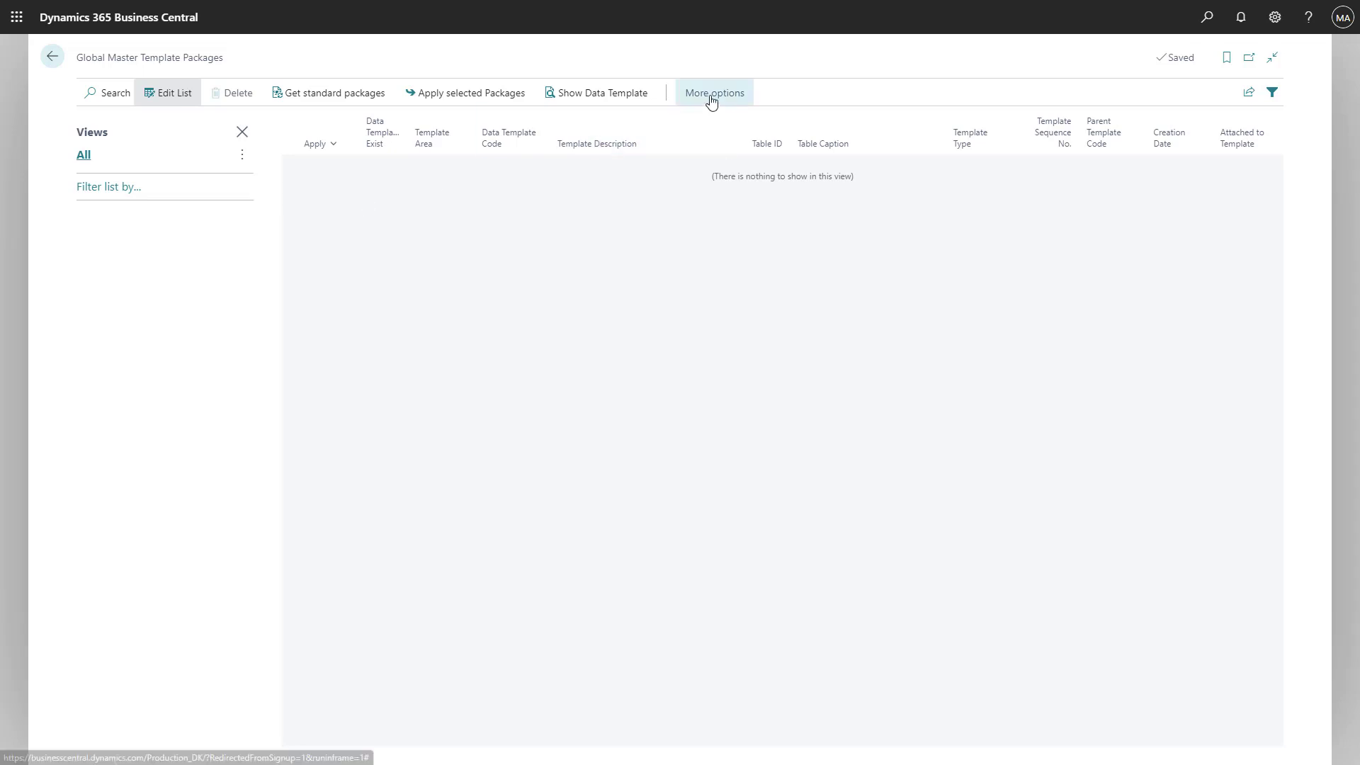
# Step: Run Get Templates from the Functions actions to bring up the Data Template List
pyautogui.click(714, 94)
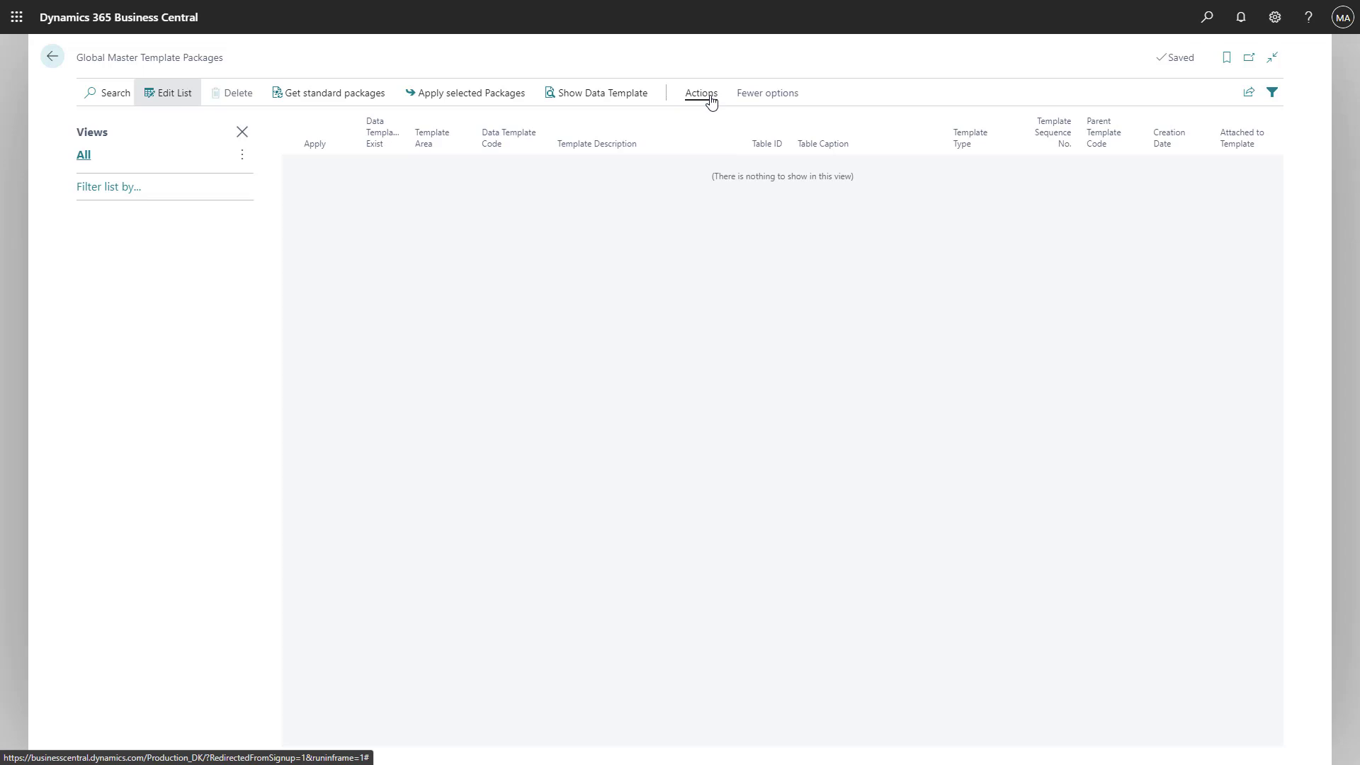
pyautogui.click(701, 93)
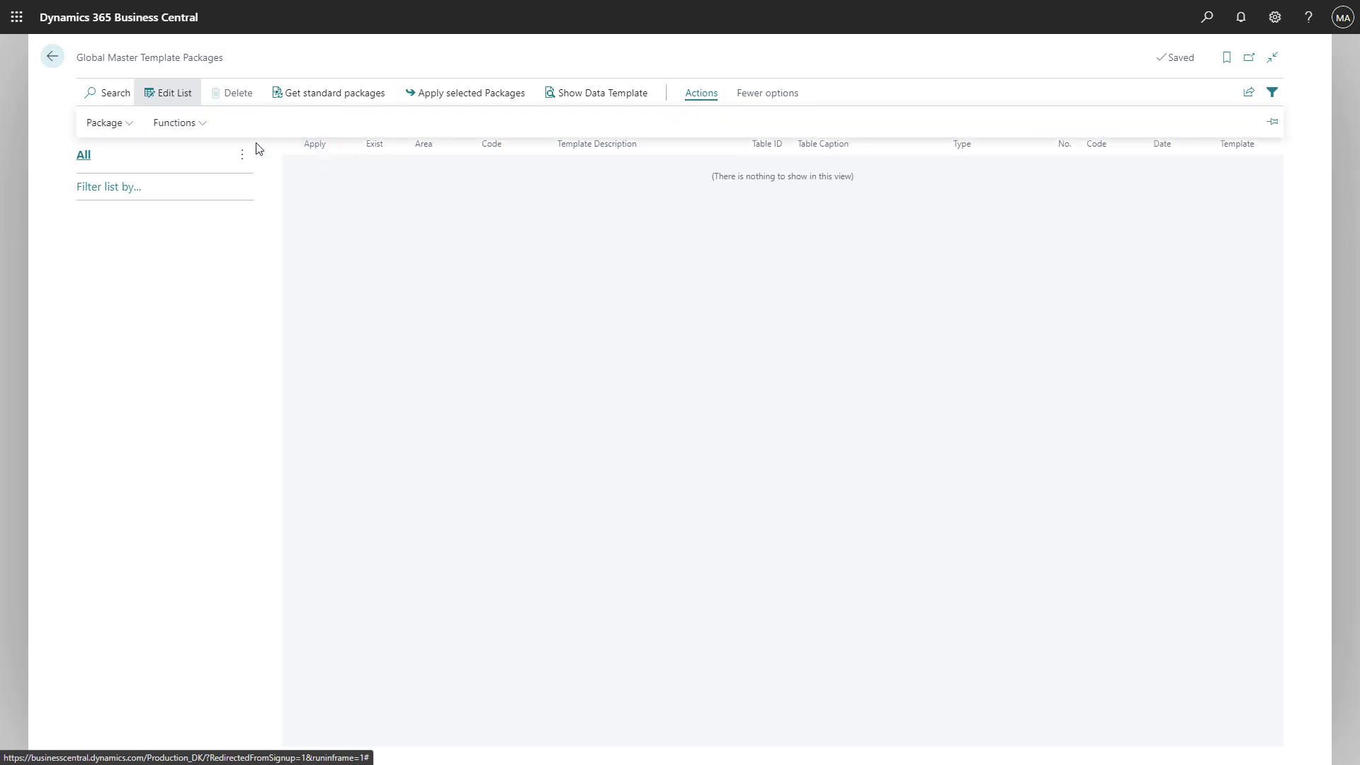
pyautogui.click(175, 122)
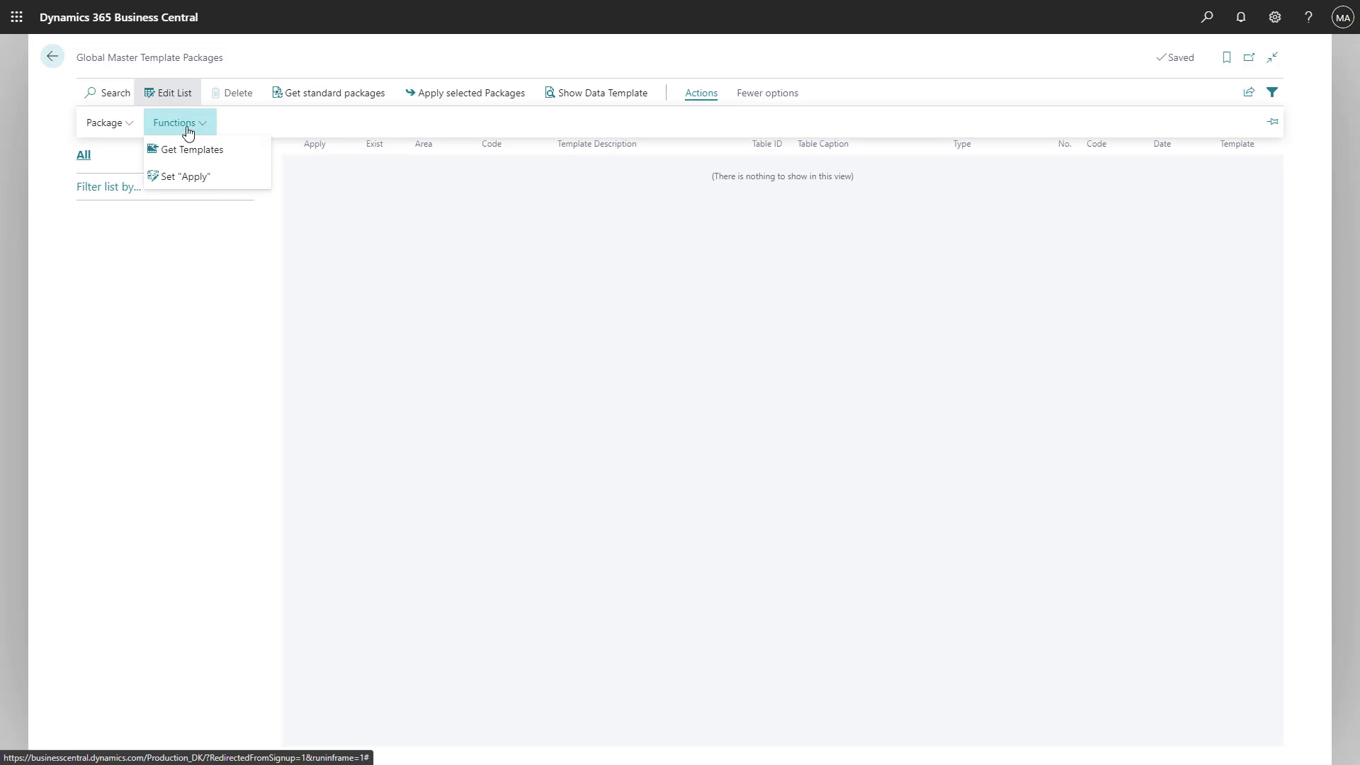
pyautogui.moveTo(187, 149)
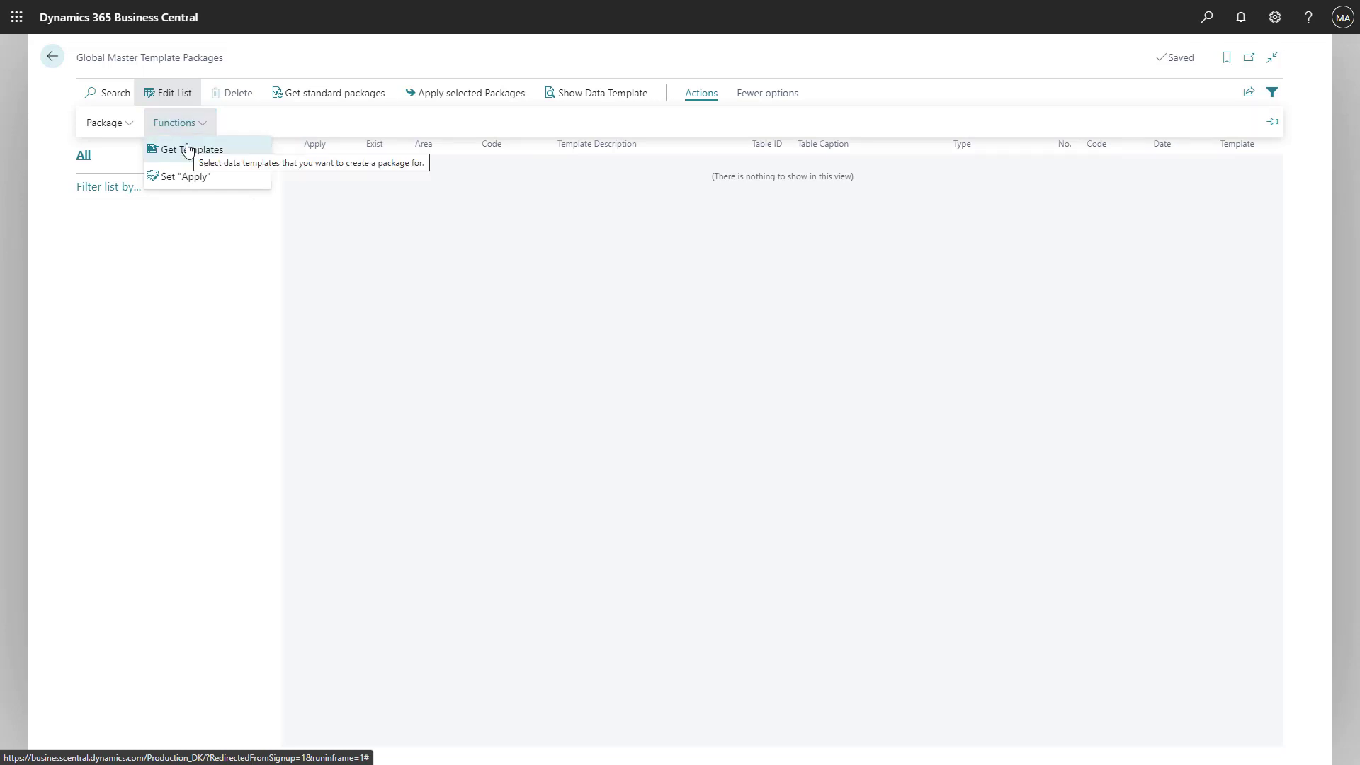
pyautogui.click(190, 149)
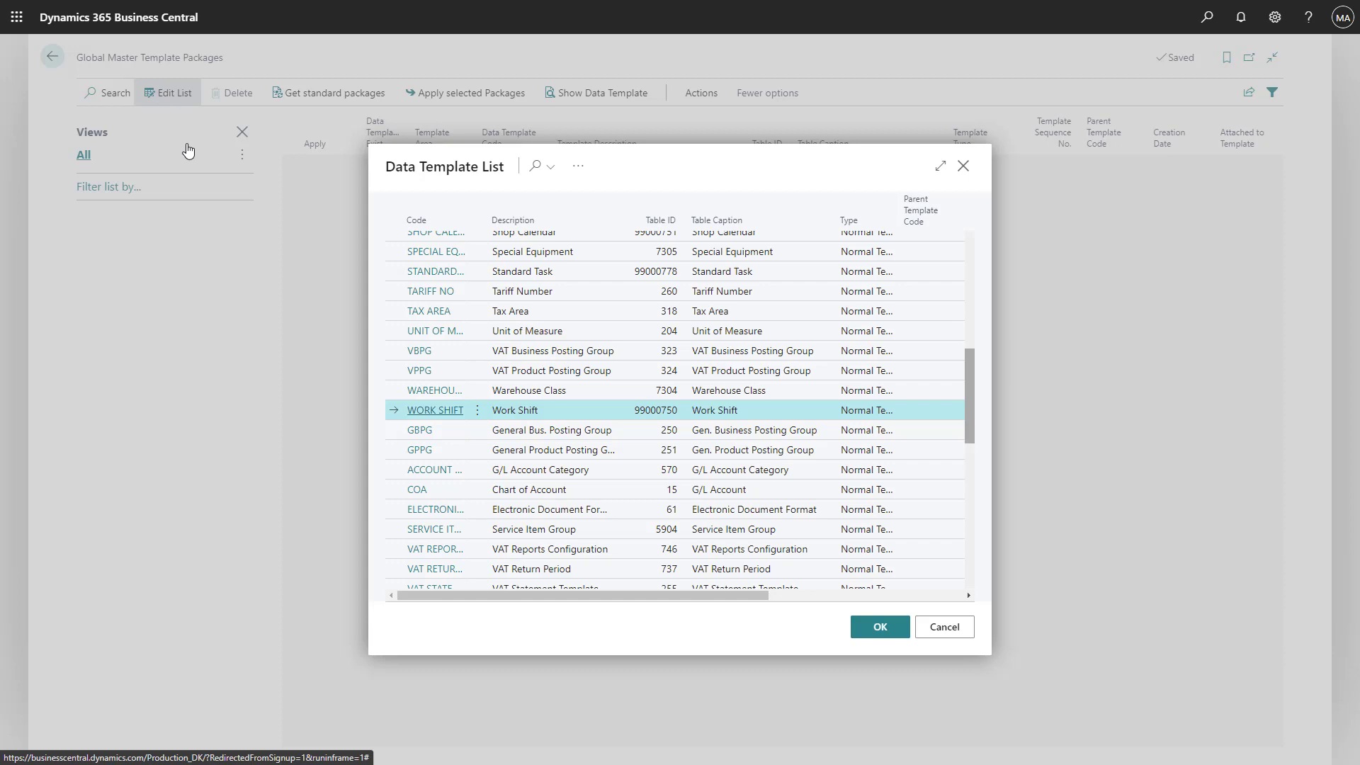
# Step: Select every data template and confirm creating a package for each of them
pyautogui.click(460, 391)
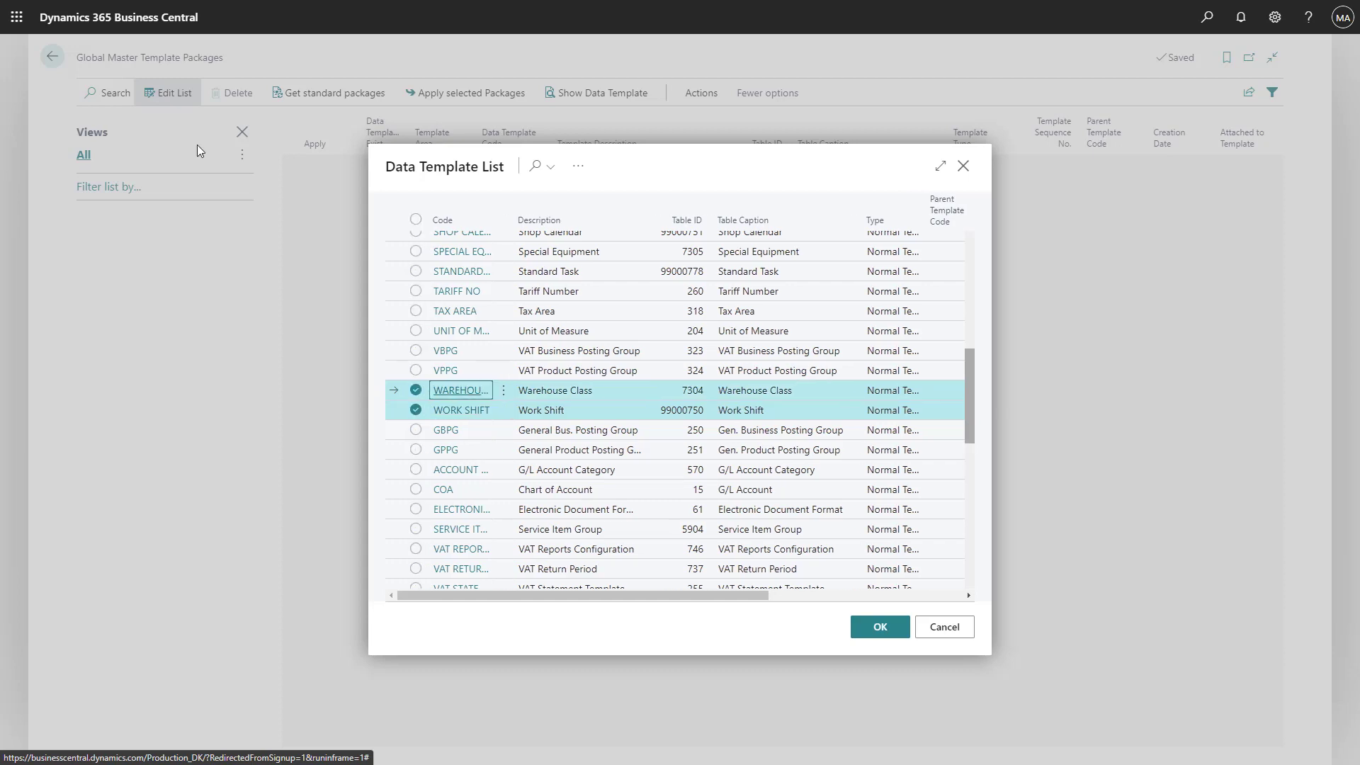
pyautogui.click(415, 220)
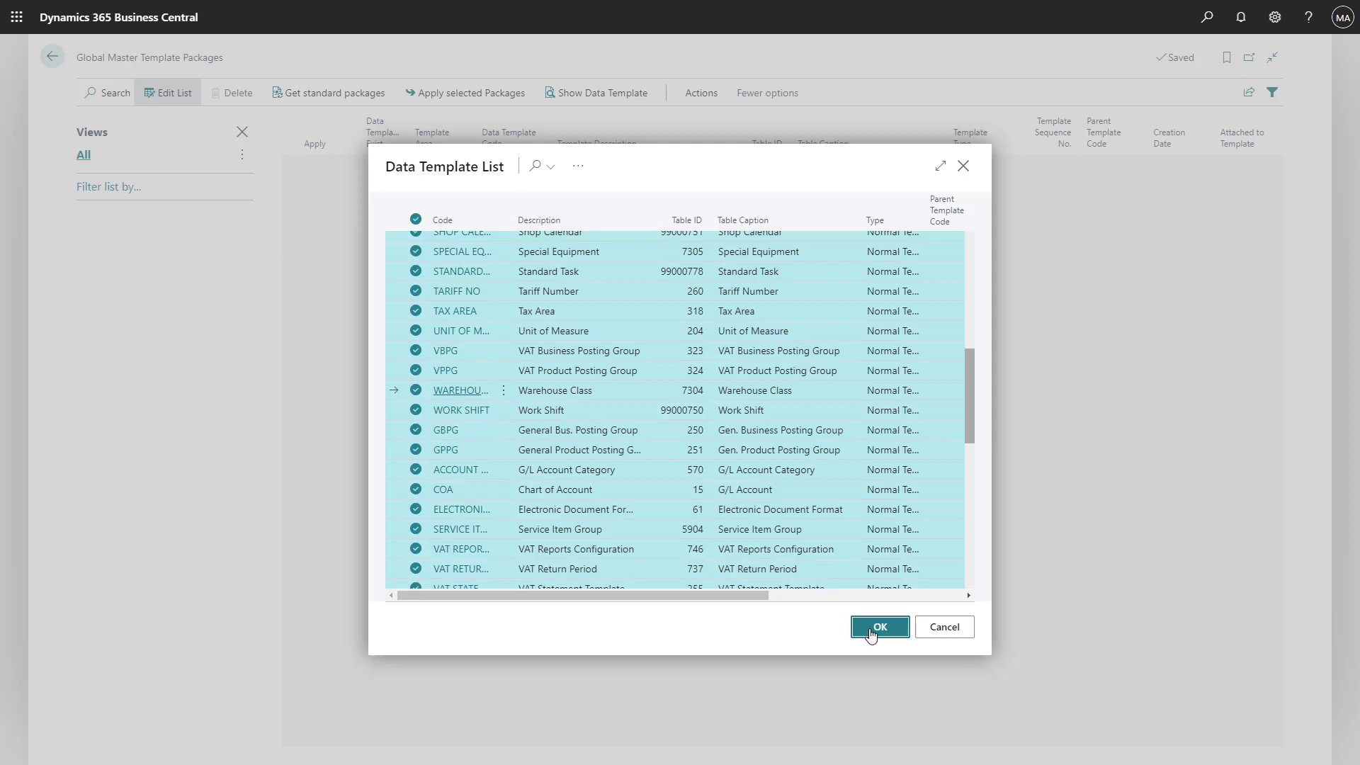
pyautogui.click(878, 626)
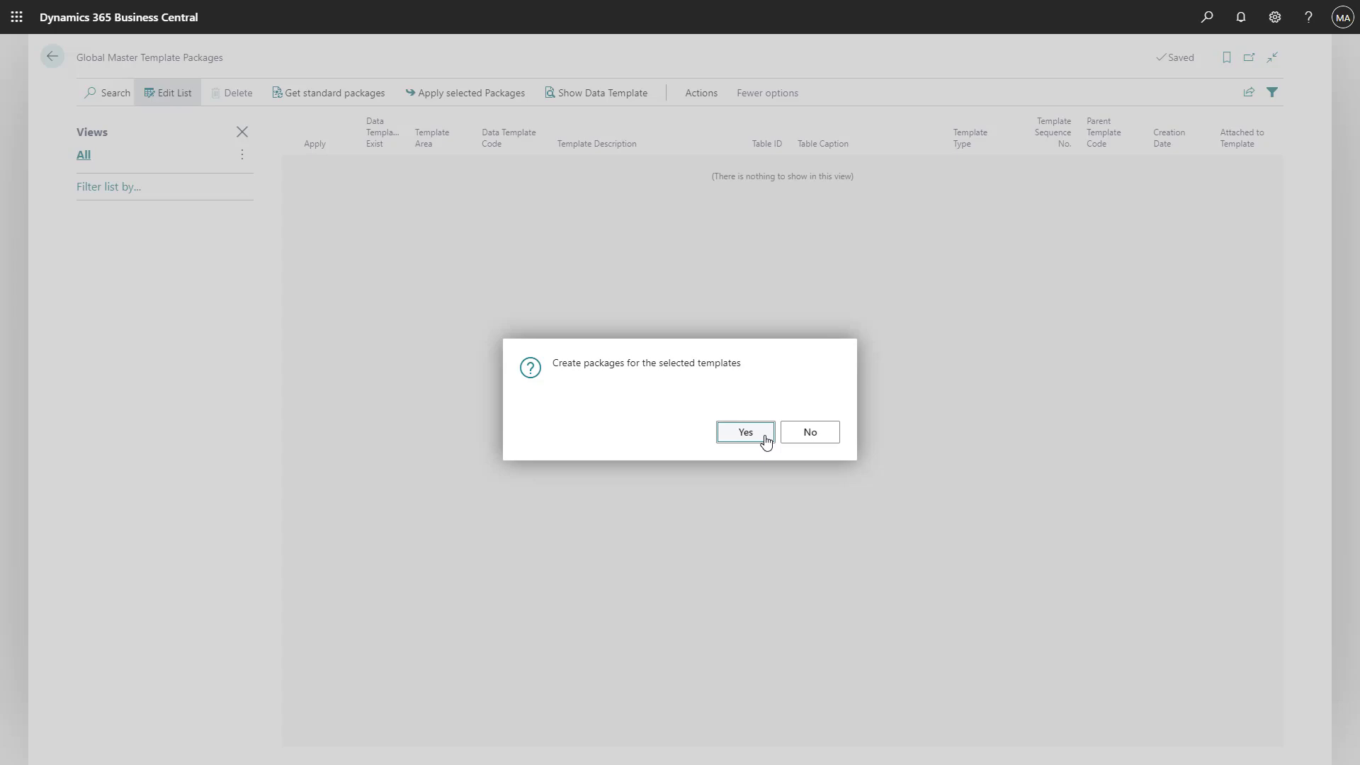
pyautogui.click(743, 432)
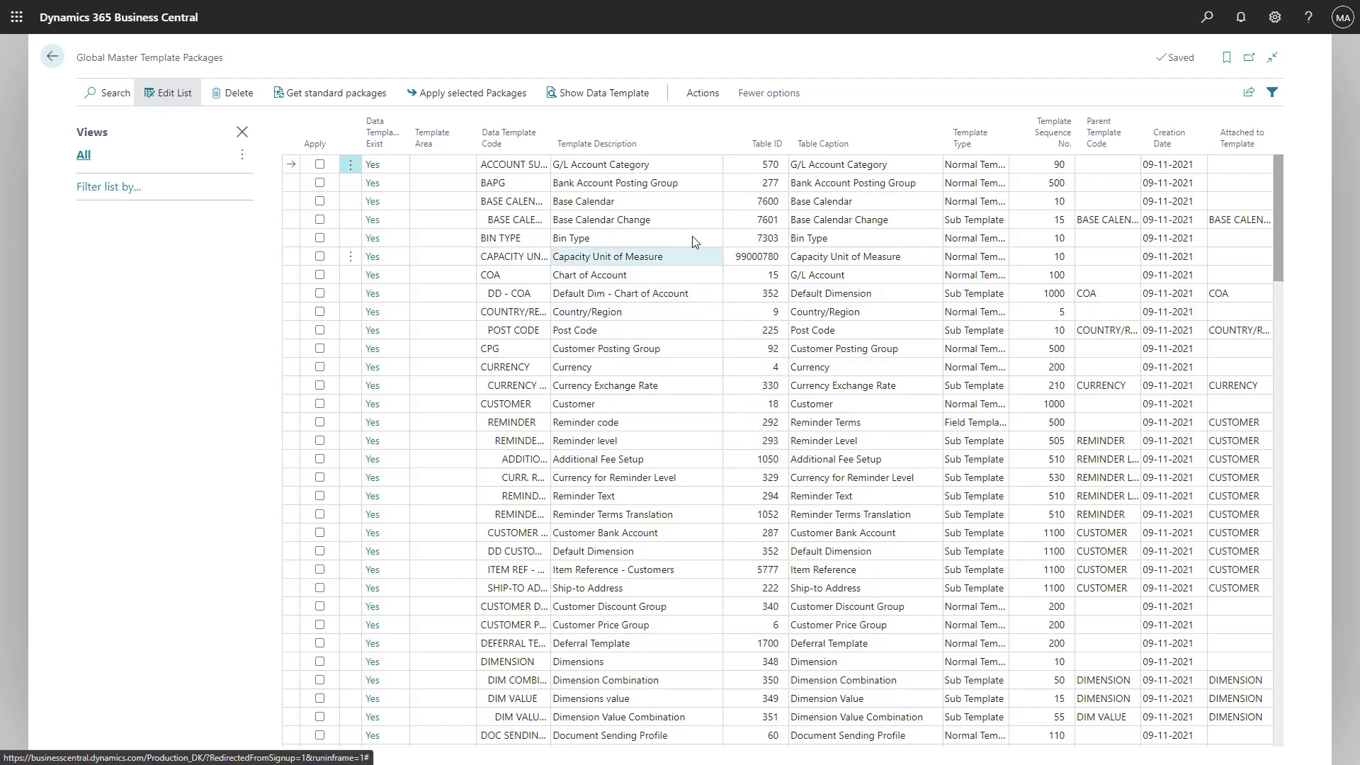
# Step: Export all packages unfiltered, downloading SCB GM Package Import_Export.xml
pyautogui.click(703, 94)
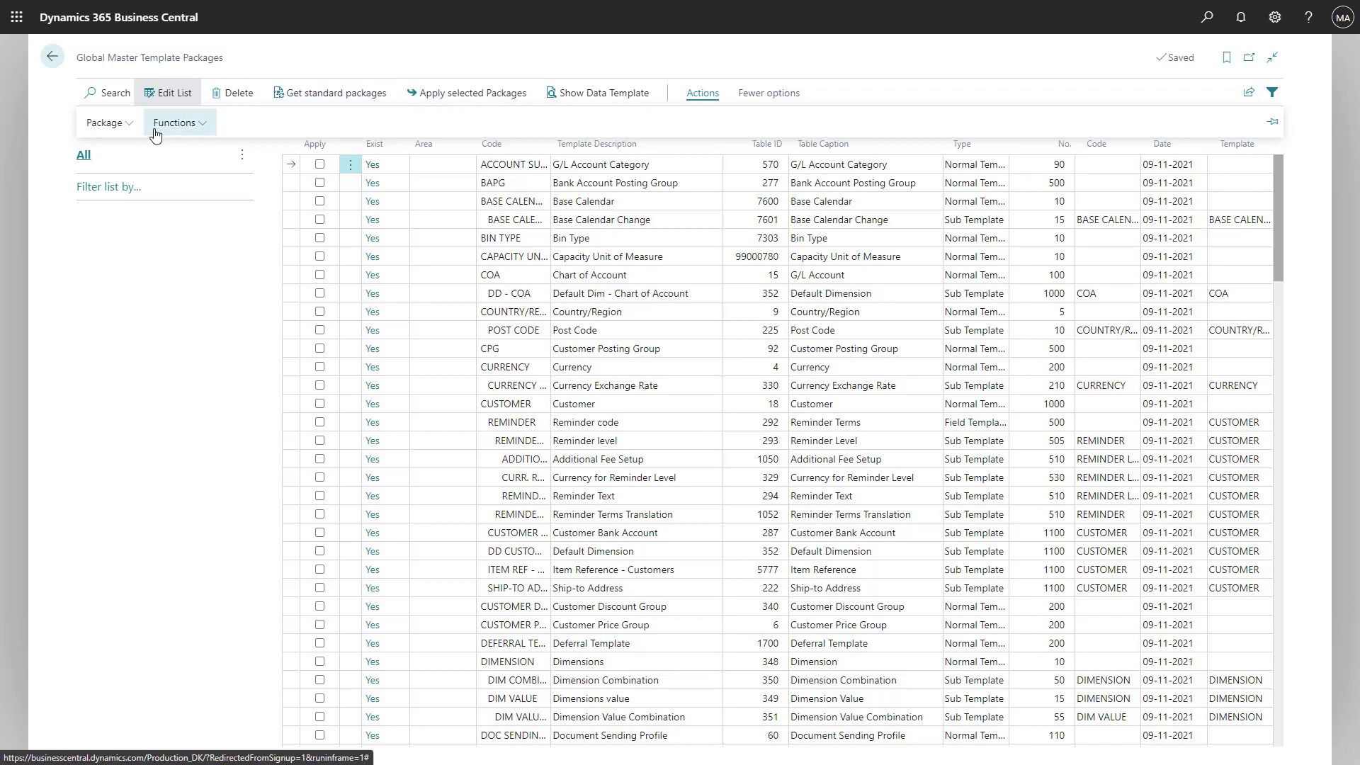
pyautogui.click(104, 122)
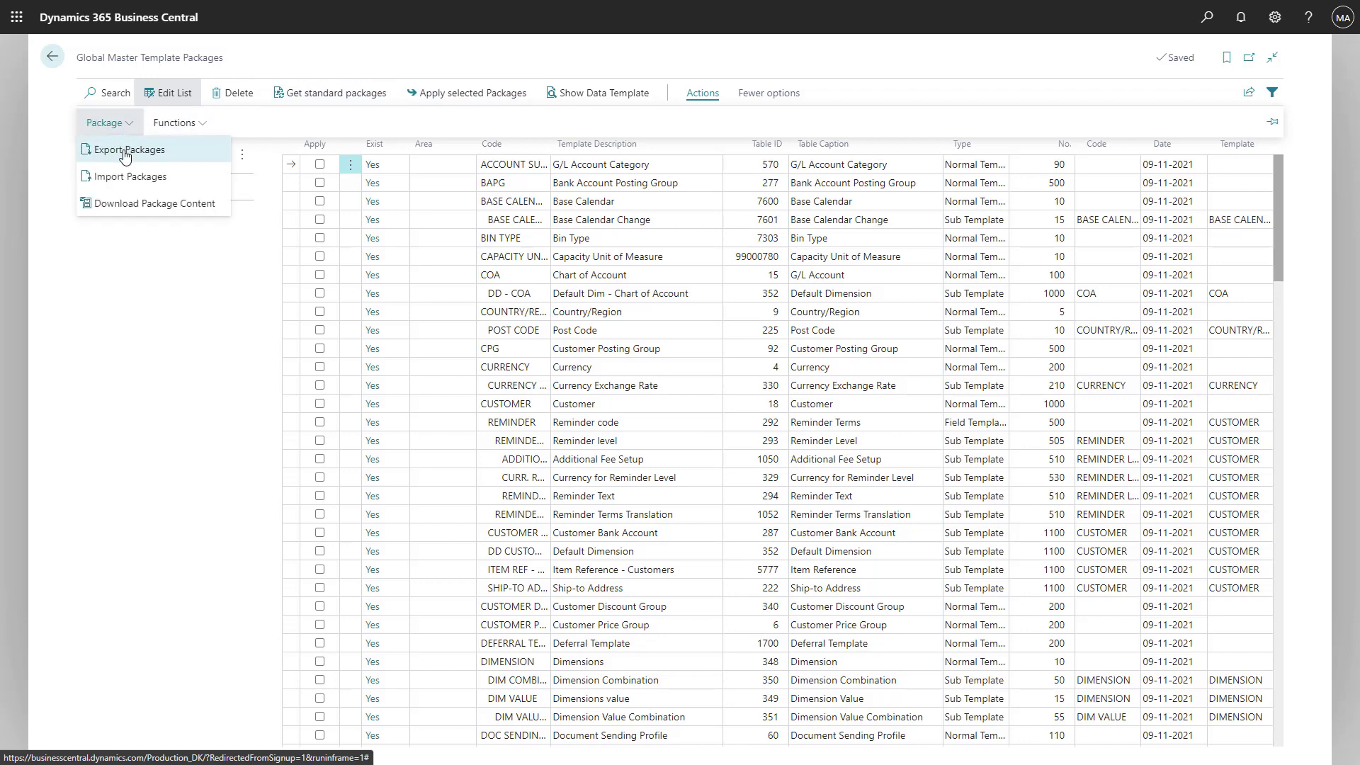
pyautogui.moveTo(126, 149)
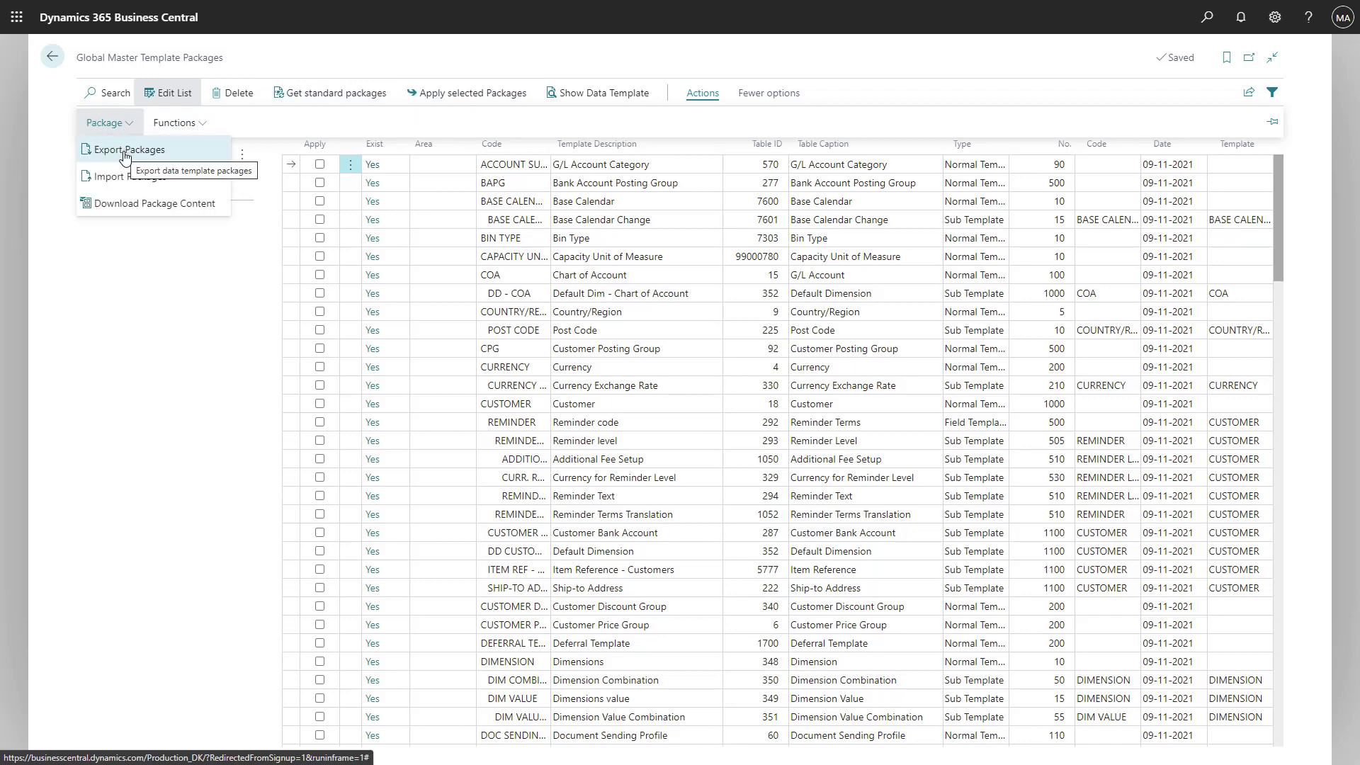
pyautogui.click(129, 149)
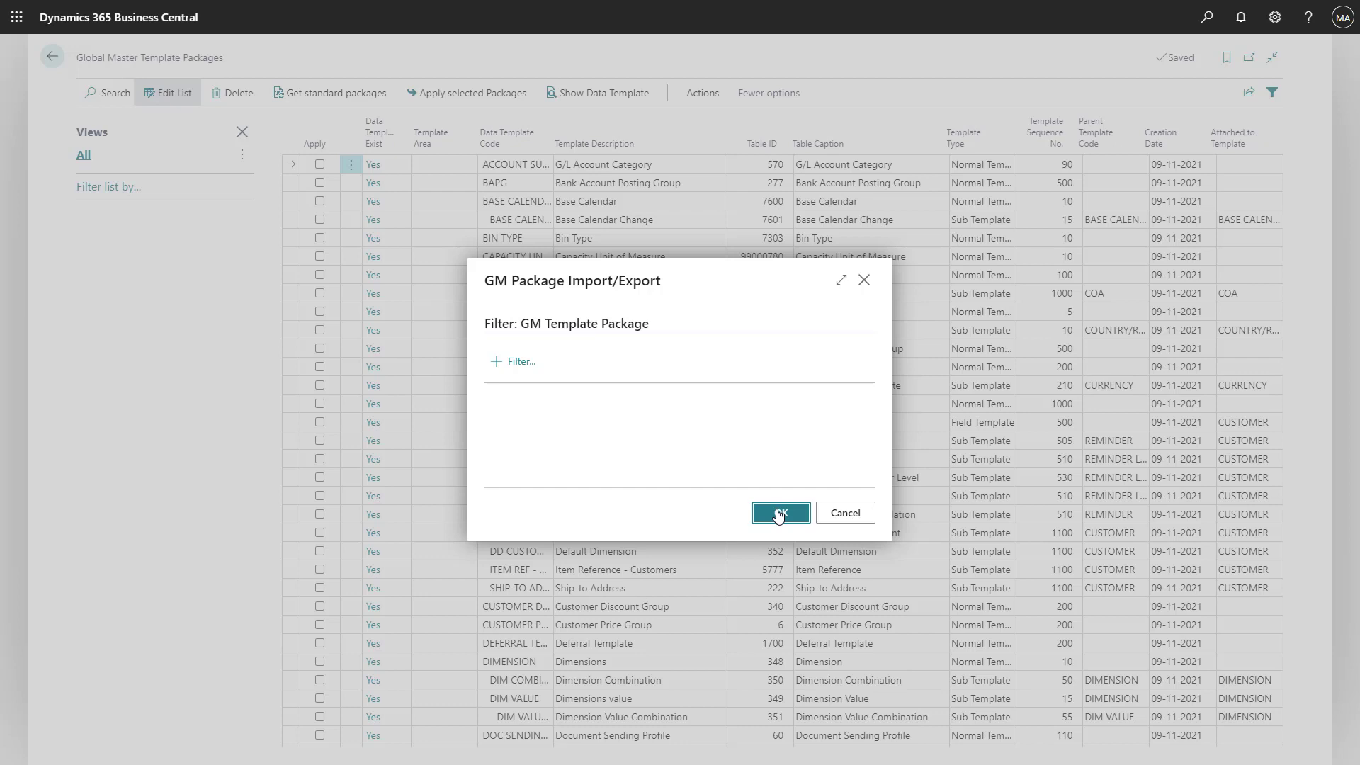
pyautogui.click(779, 512)
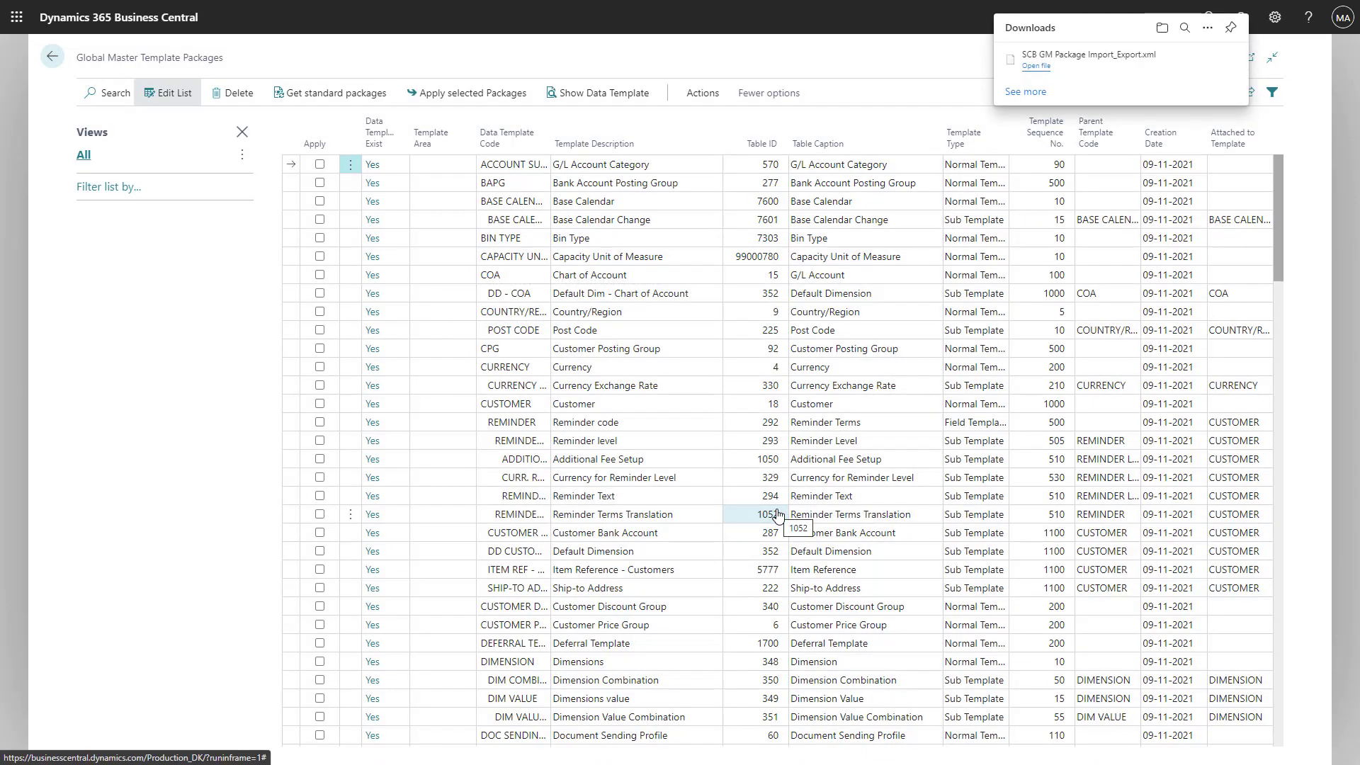